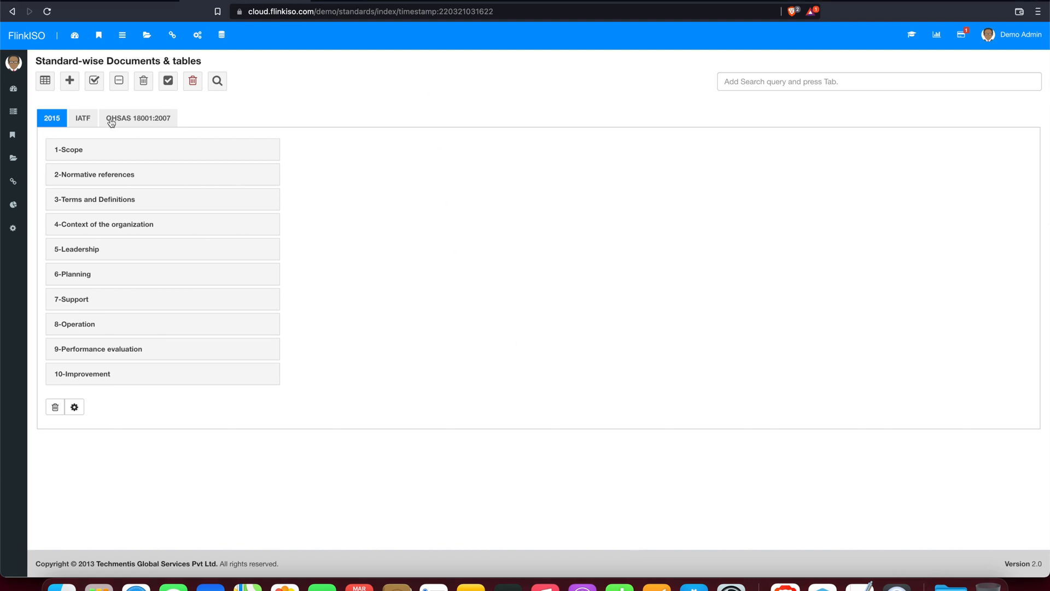
Step: Browse the IATF and 2015 standards and open the Terms and Definitions clause details
{"action": "left_click", "coordinate": [83, 118]}
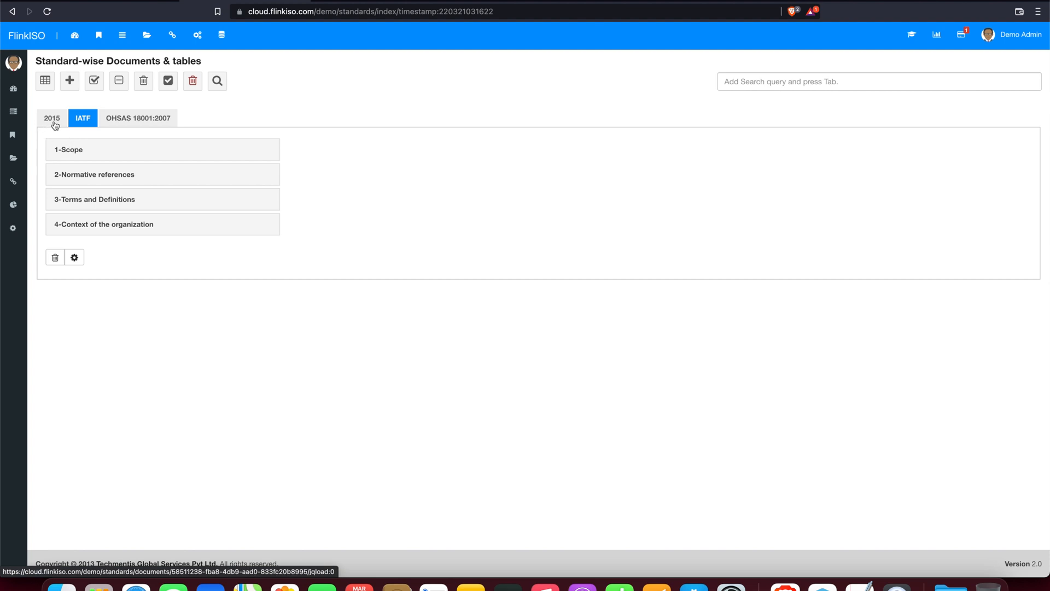
{"action": "left_click", "coordinate": [51, 119]}
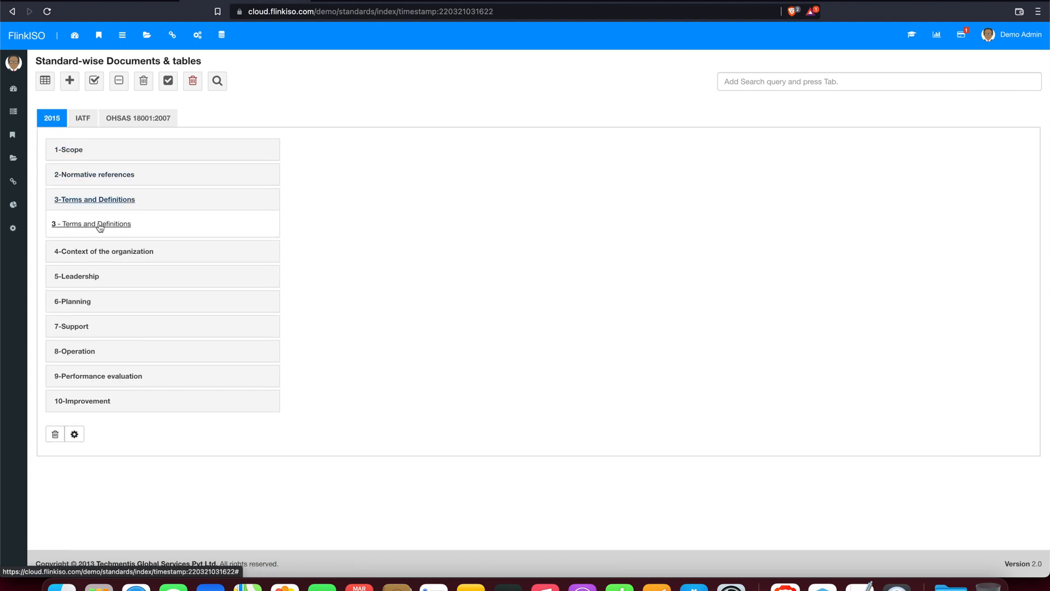
{"action": "left_click", "coordinate": [91, 224]}
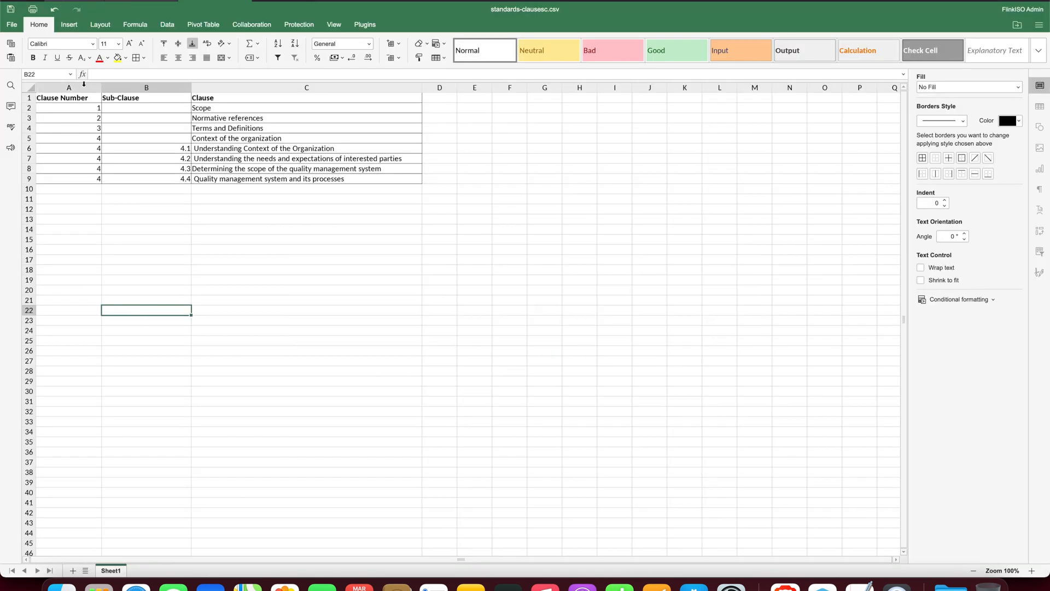
{"action": "left_click", "coordinate": [68, 87]}
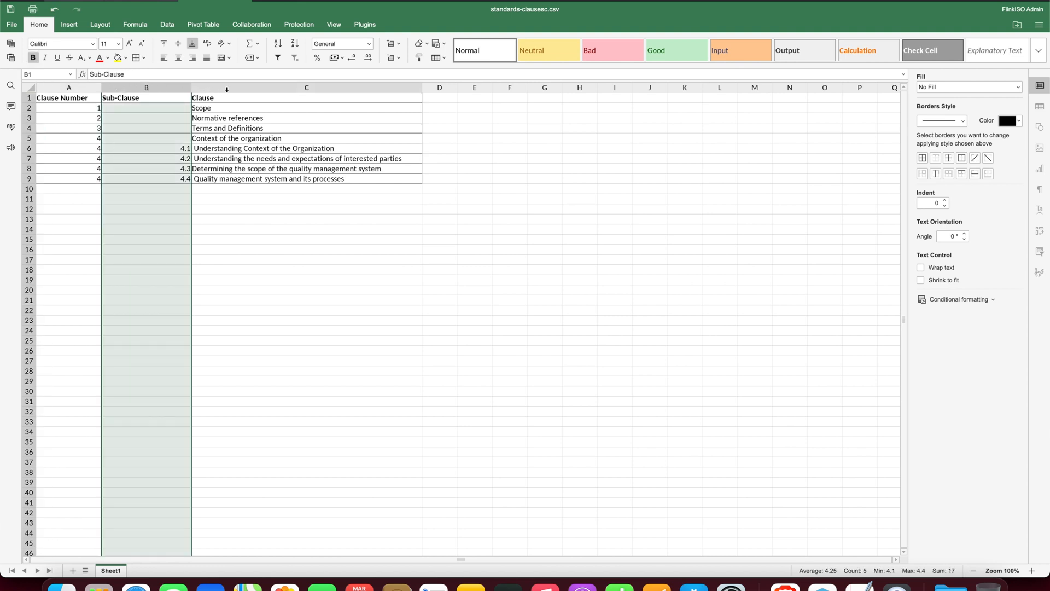
{"action": "left_click", "coordinate": [306, 88]}
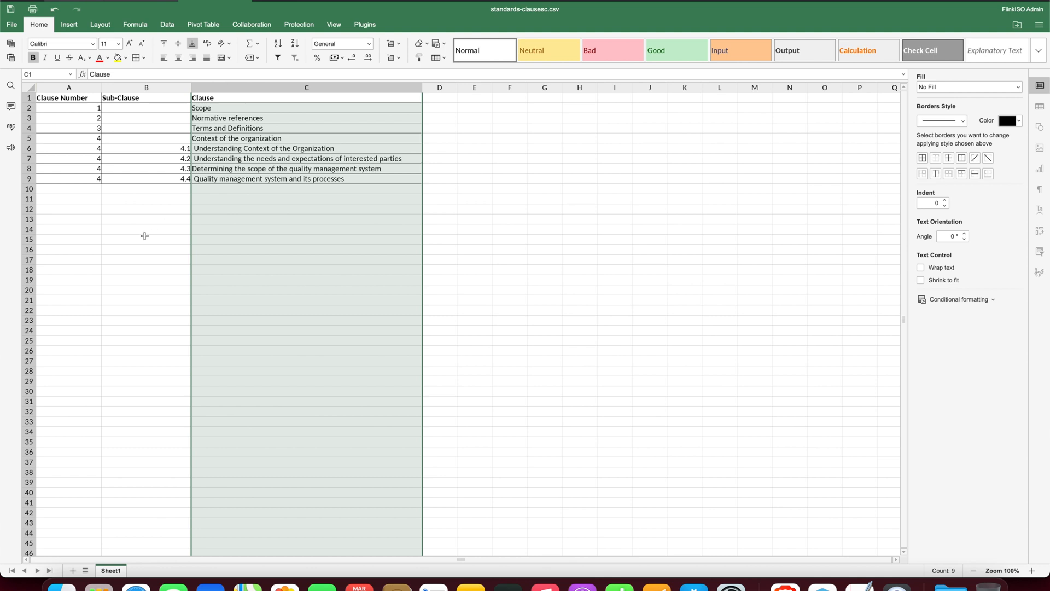
{"action": "left_click", "coordinate": [69, 108]}
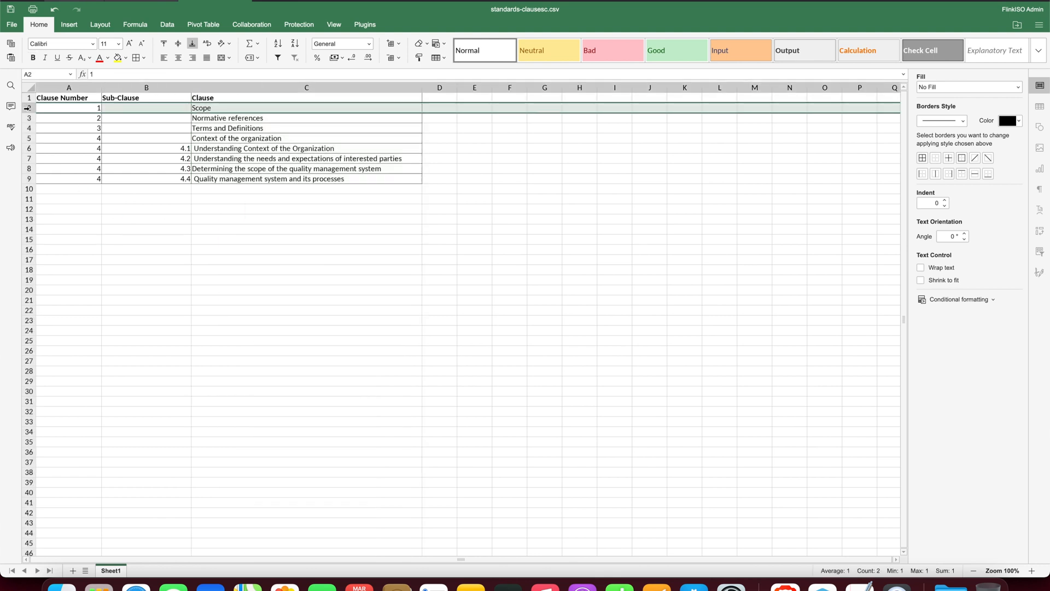
{"action": "left_click", "coordinate": [68, 118]}
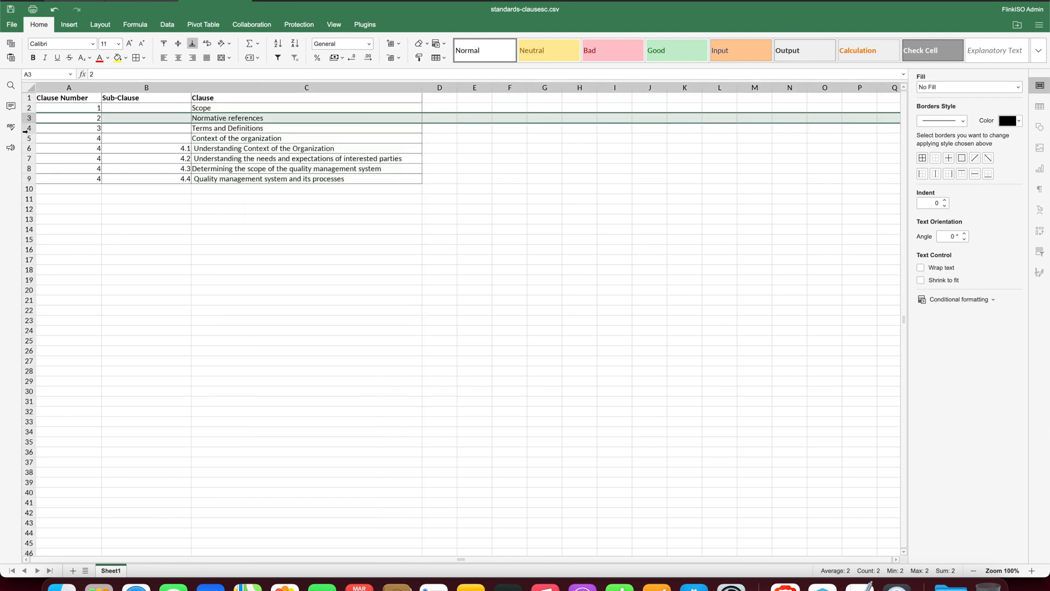
{"action": "left_click", "coordinate": [69, 128]}
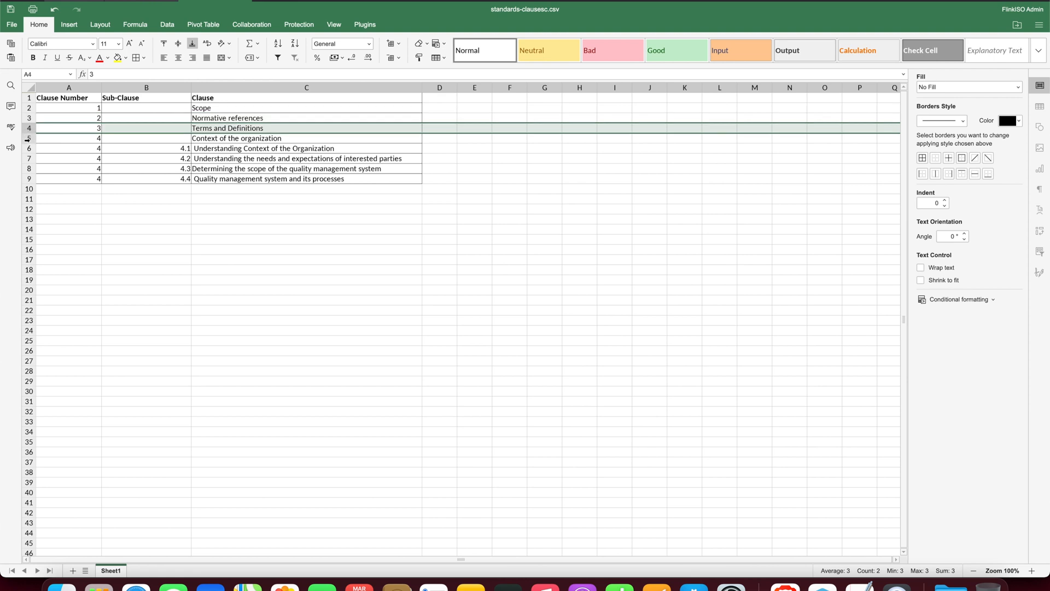
{"action": "left_click", "coordinate": [68, 137]}
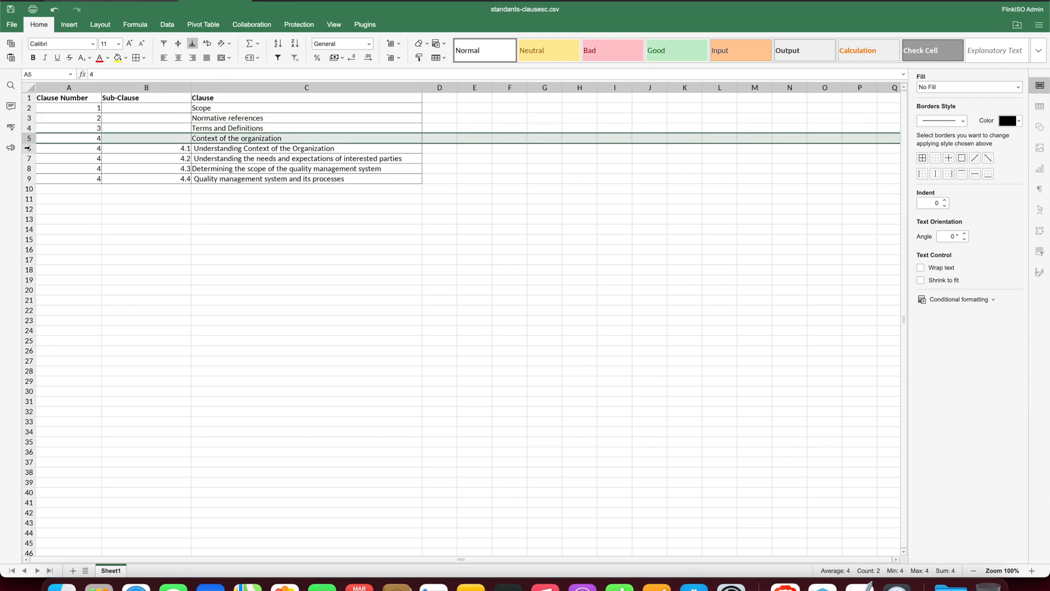
{"action": "left_click", "coordinate": [69, 148]}
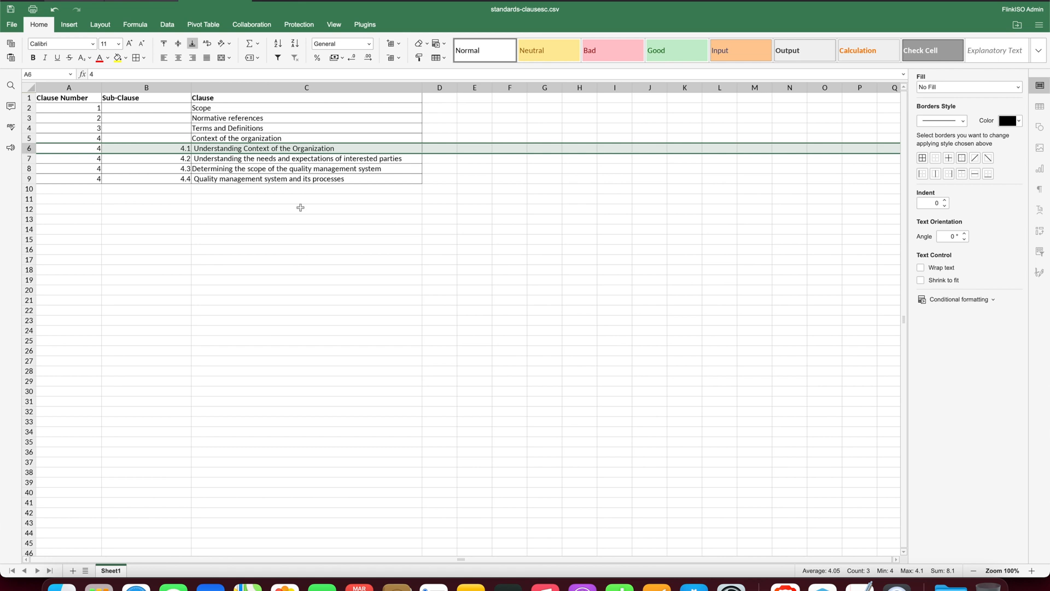
{"action": "left_click", "coordinate": [306, 208]}
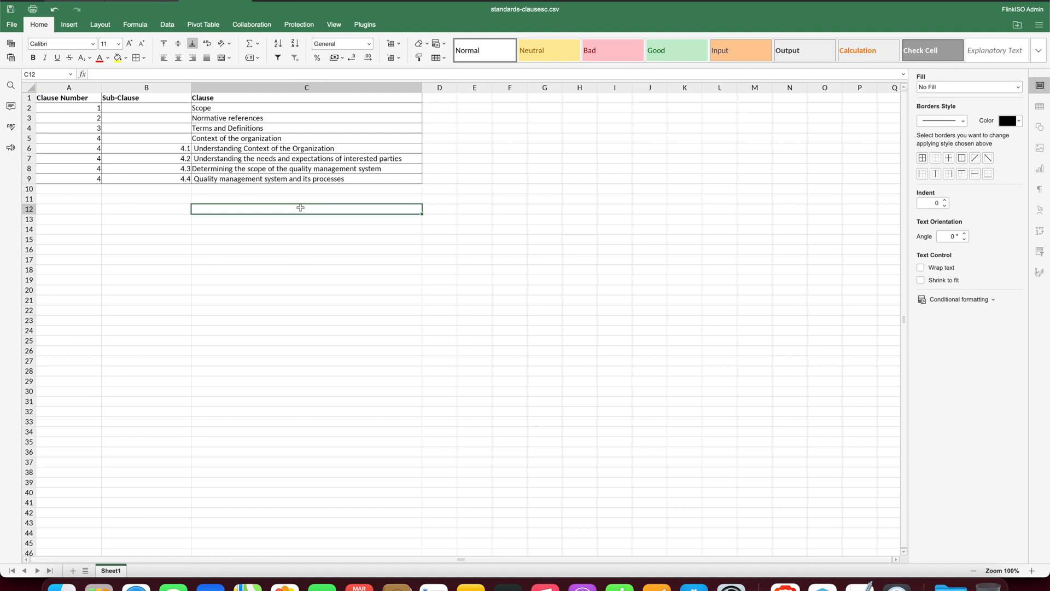
{"action": "key", "text": "cmd+tab"}
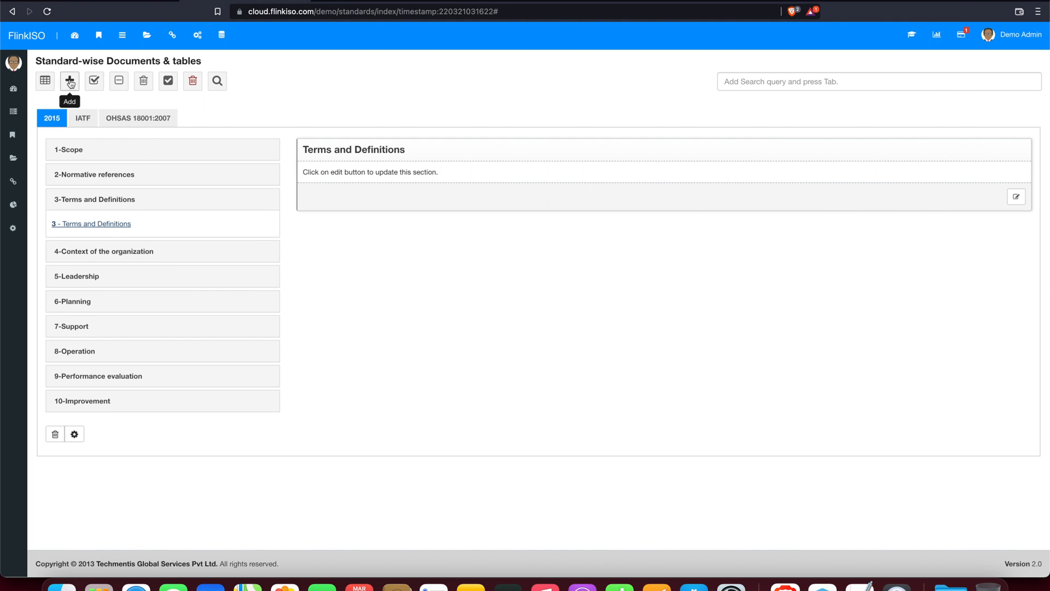
Step: Create a published standard named 'Test Standard' from the pasted CSV clause list
{"action": "left_click", "coordinate": [69, 81]}
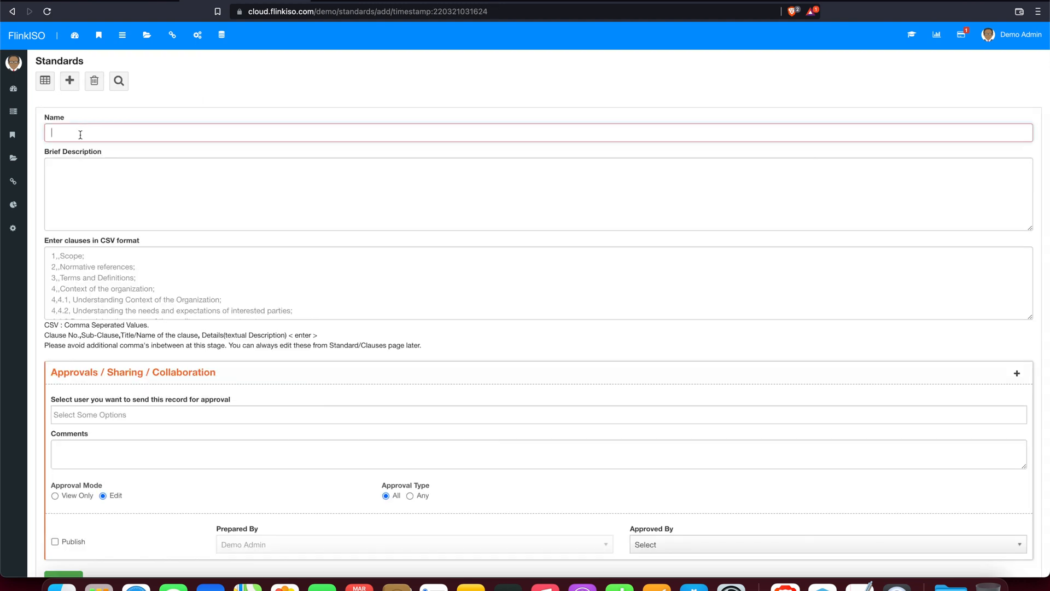
{"action": "type", "text": "Test Standard"}
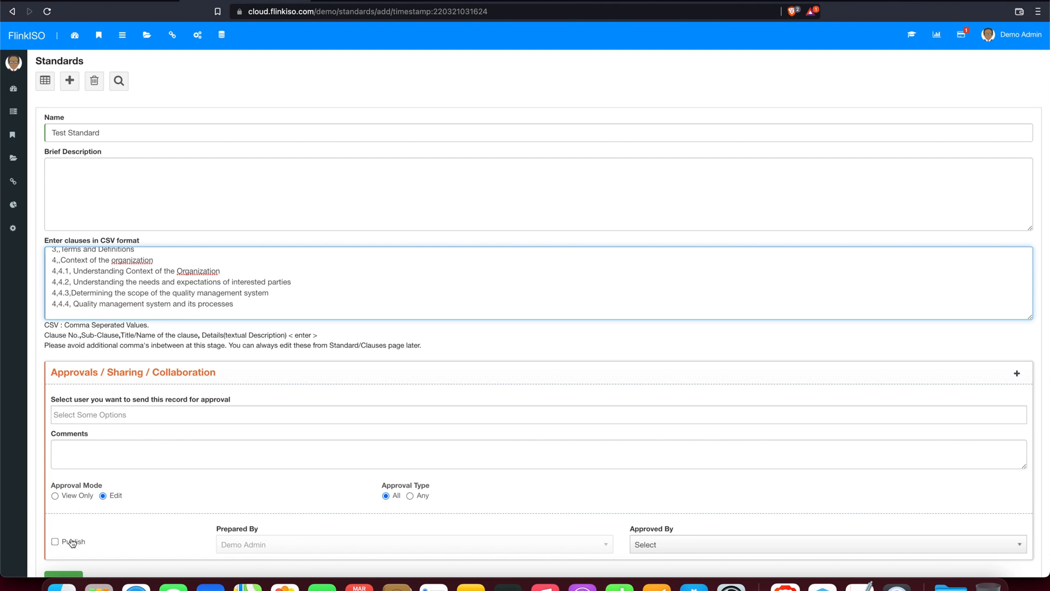
{"action": "left_click", "coordinate": [55, 541]}
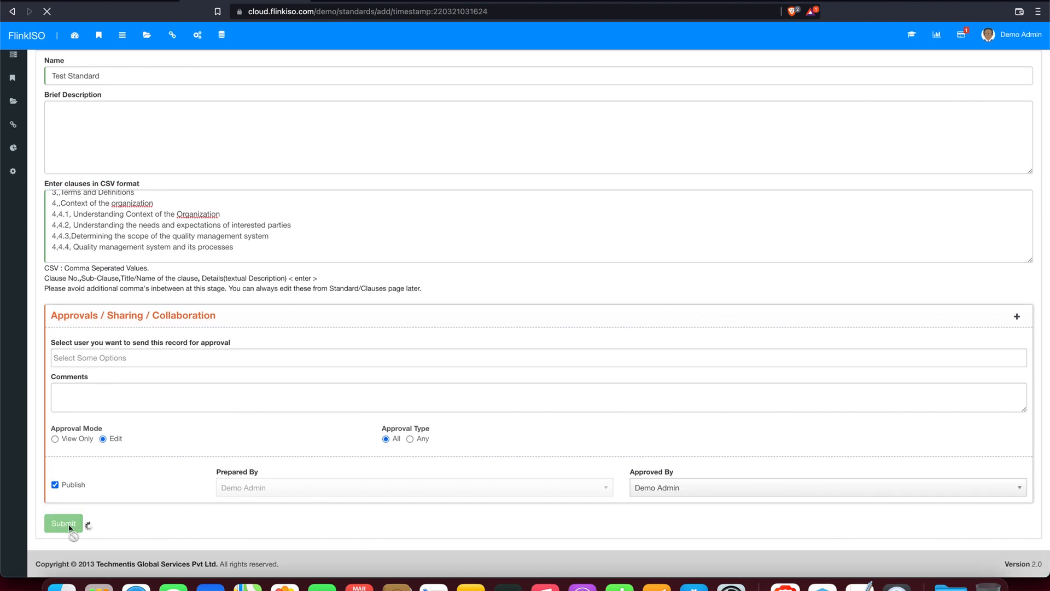
{"action": "left_click", "coordinate": [63, 523]}
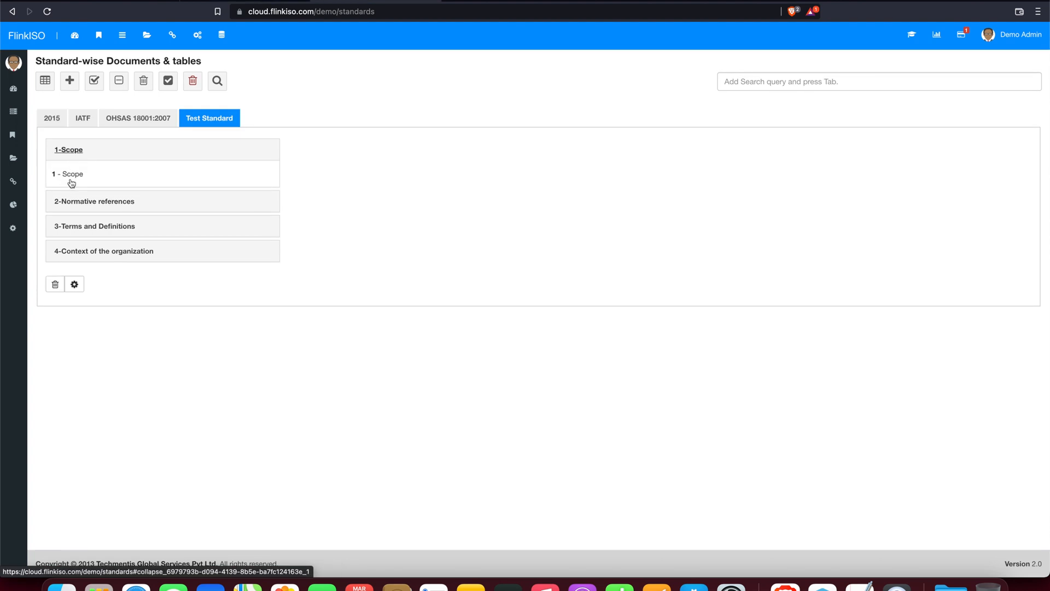
Step: View Test Standard's Scope clause, then show the empty Normative references clause details
{"action": "left_click", "coordinate": [68, 174]}
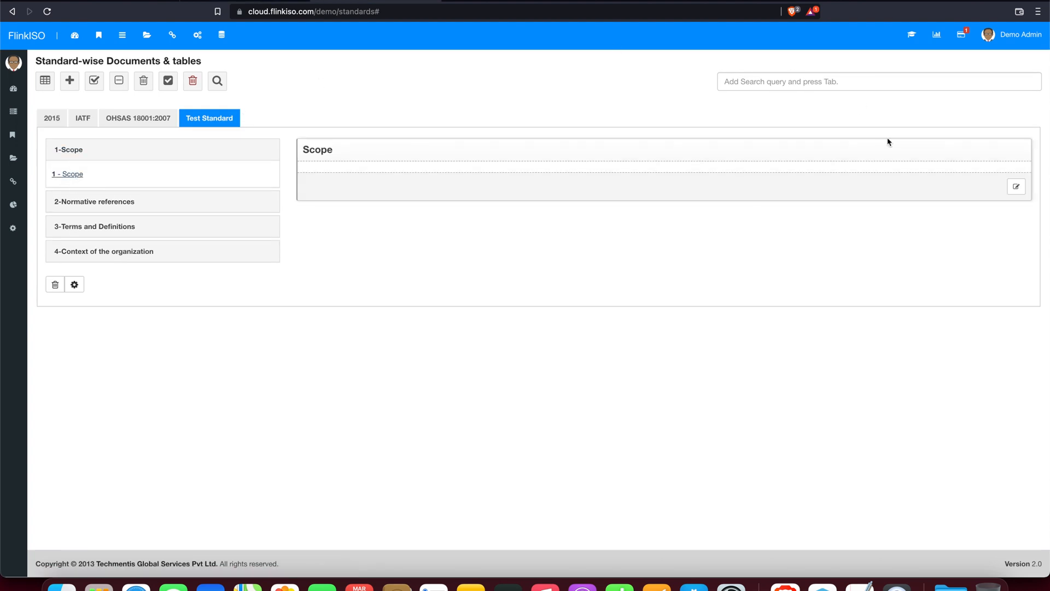
{"action": "left_click", "coordinate": [67, 173]}
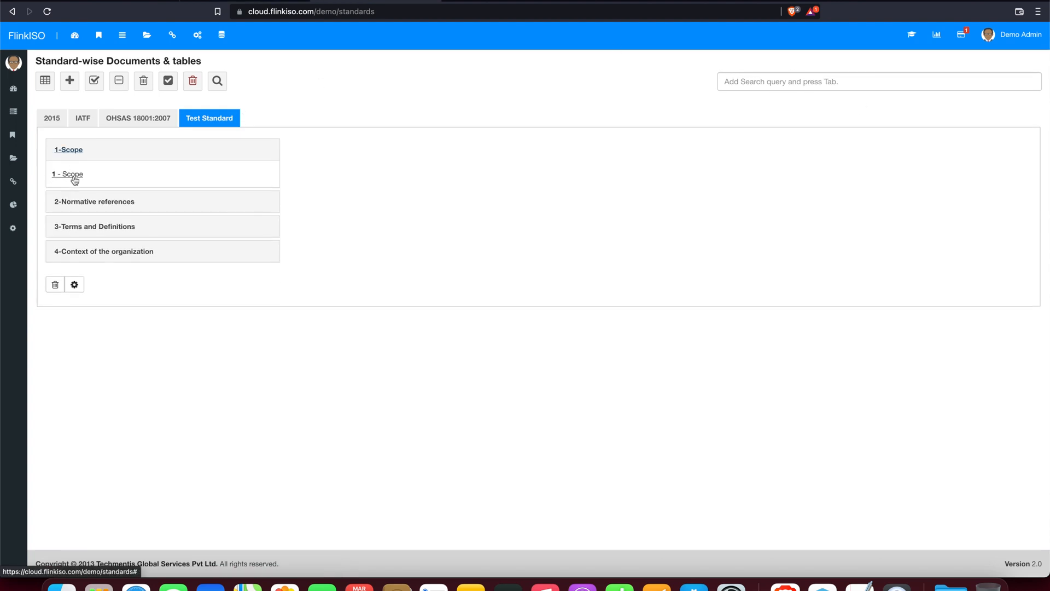
{"action": "left_click", "coordinate": [66, 174]}
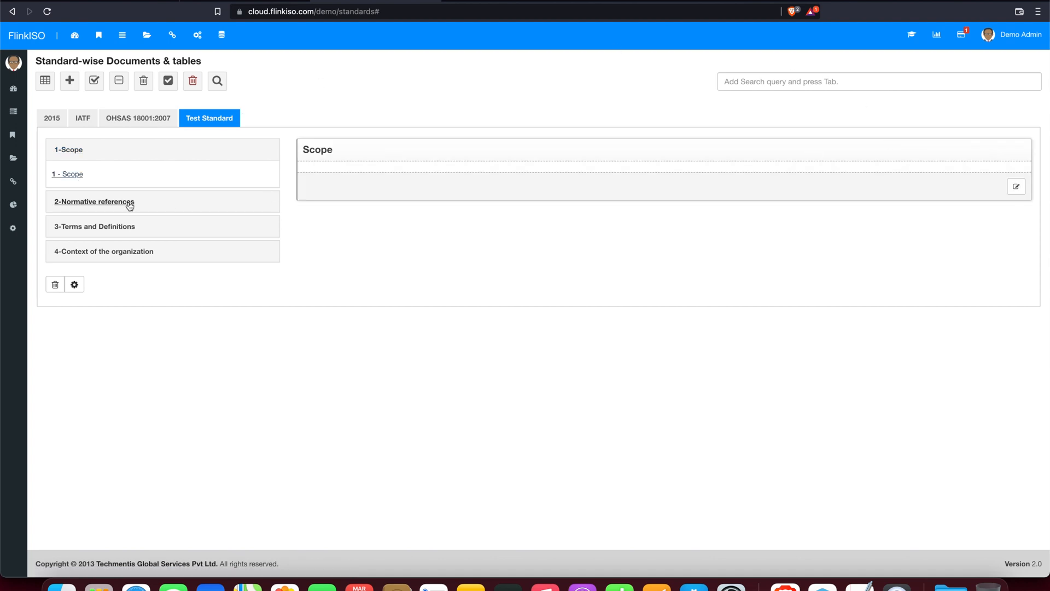
{"action": "left_click", "coordinate": [51, 119]}
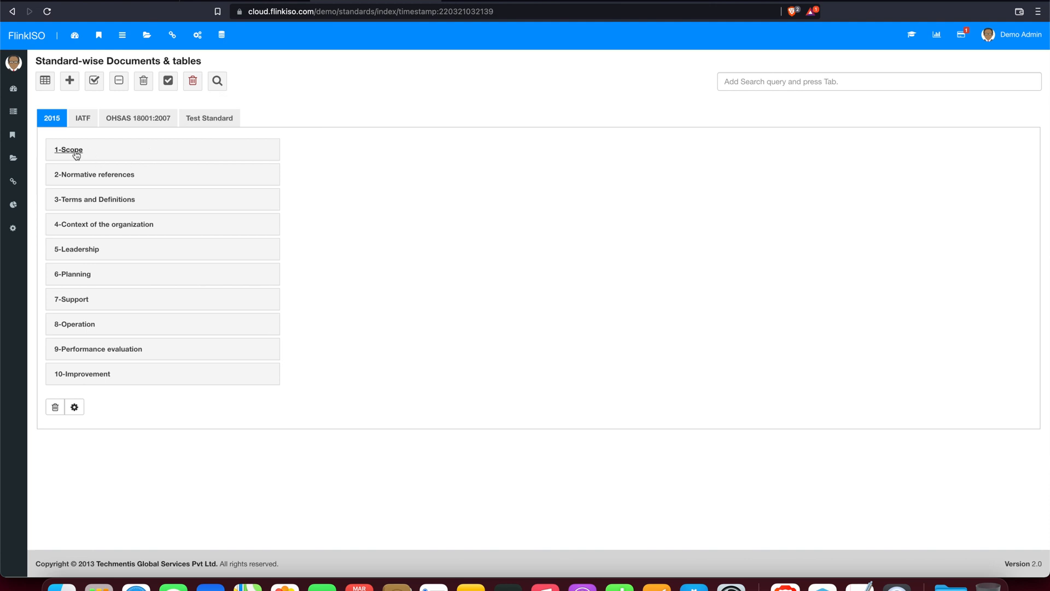
{"action": "left_click", "coordinate": [209, 118]}
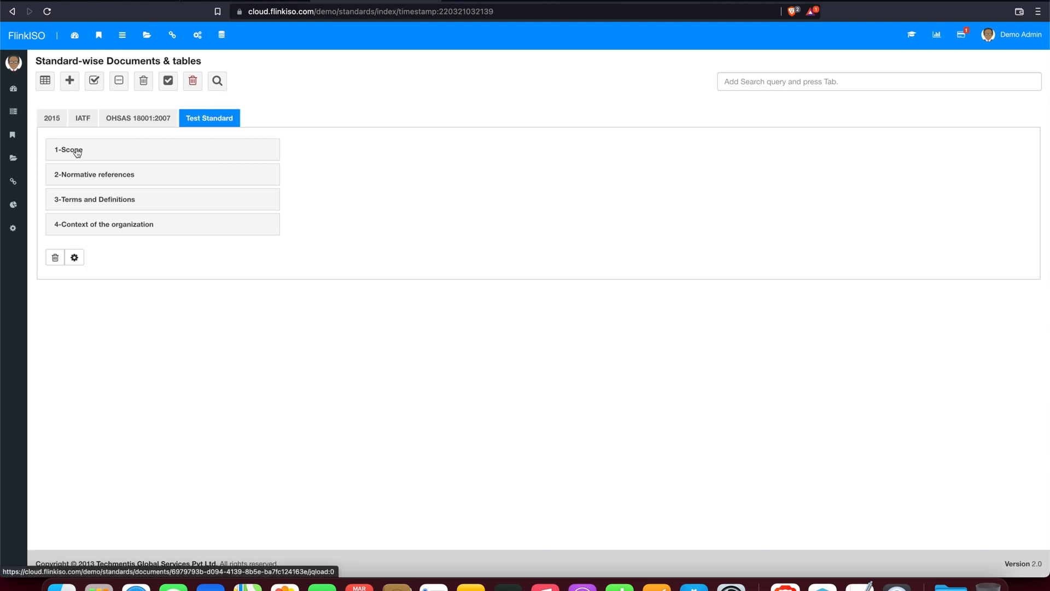
{"action": "left_click", "coordinate": [69, 149]}
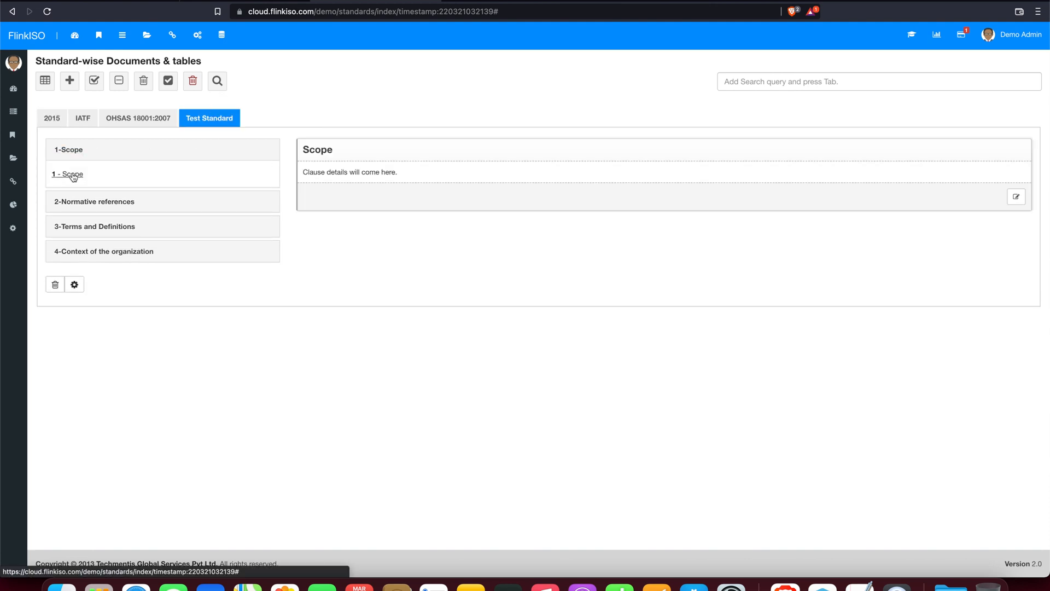
{"action": "left_click", "coordinate": [93, 201]}
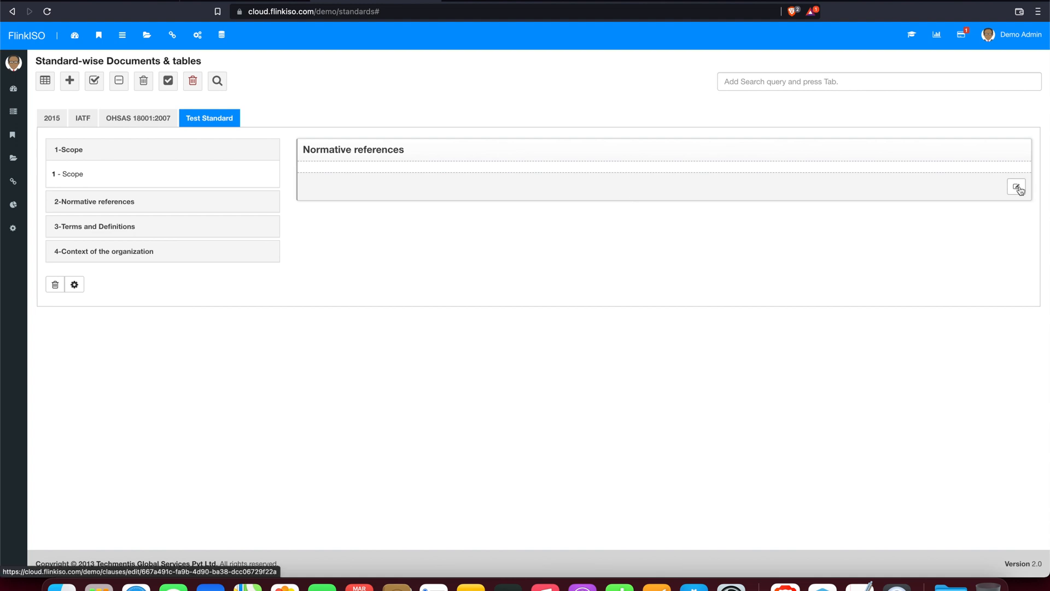
Step: Enter 'Clause details will come here.' as the Scope clause's Details and submit
{"action": "left_click", "coordinate": [1018, 187]}
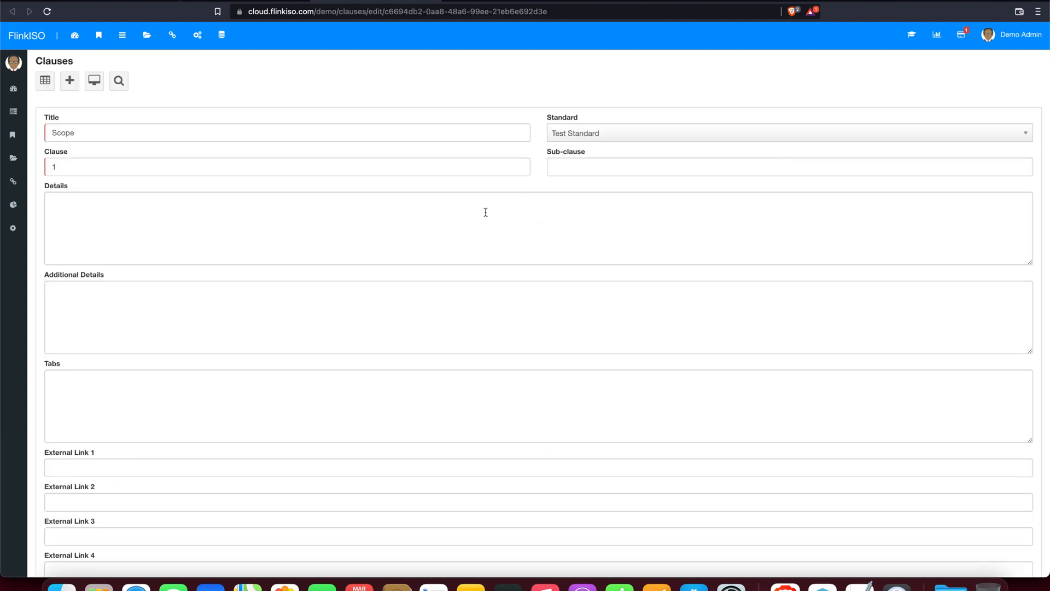
{"action": "type", "text": "C"}
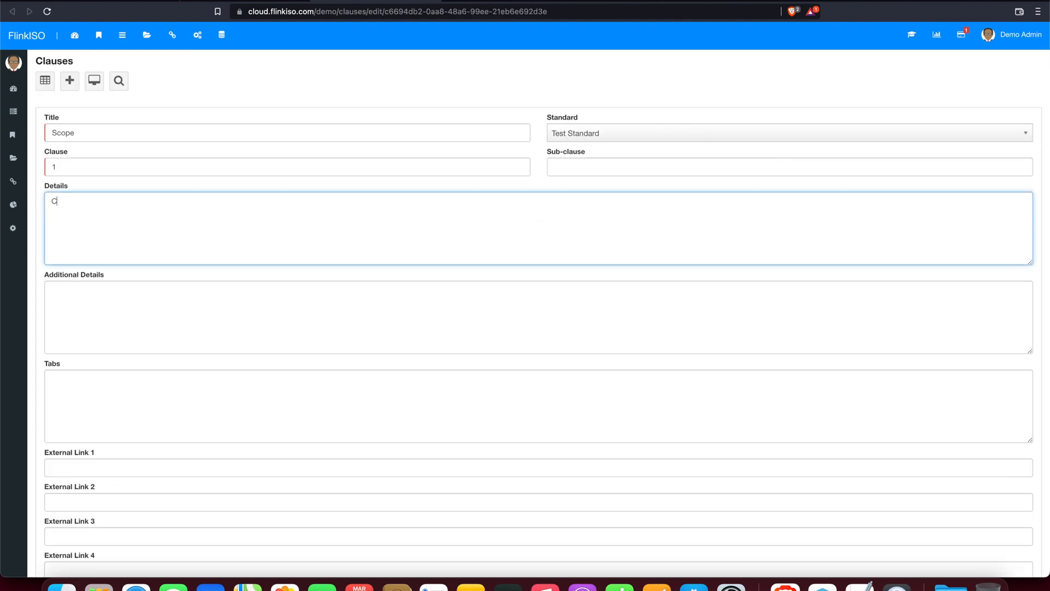
{"action": "type", "text": "Clause"}
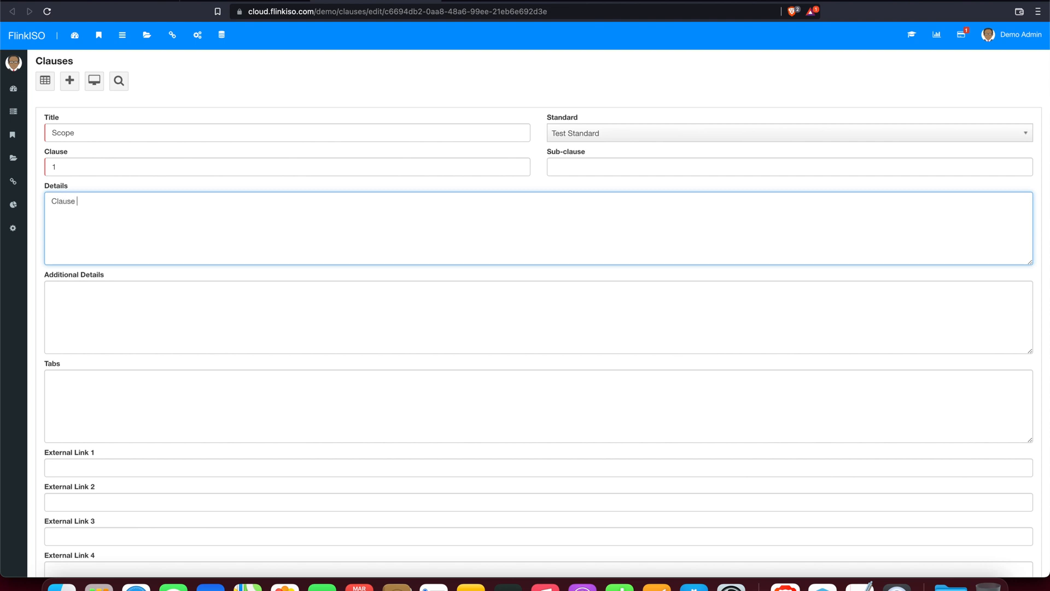
{"action": "type", "text": "details will"}
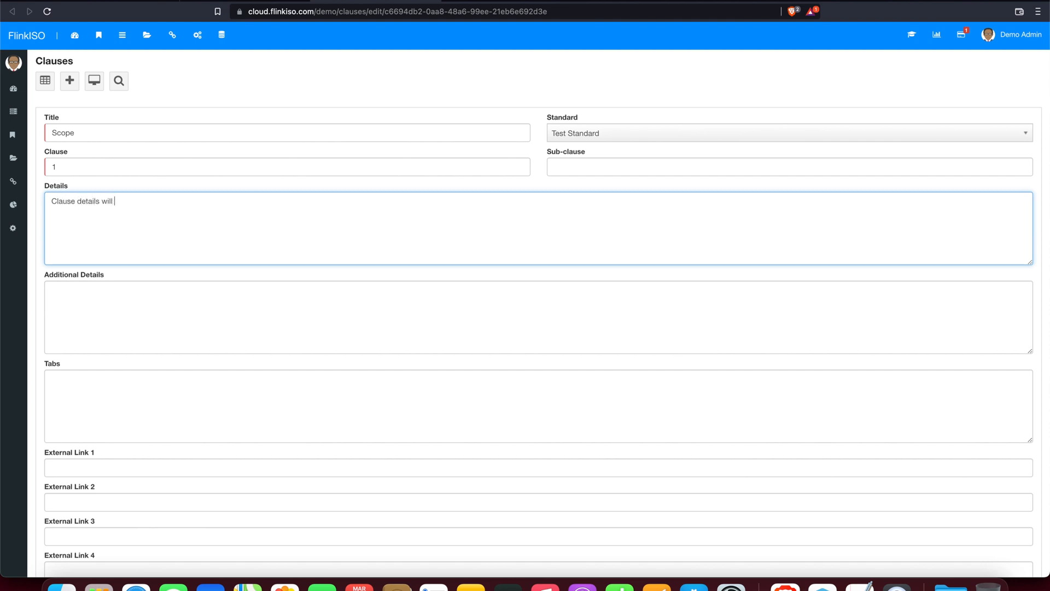
{"action": "type", "text": "come he"}
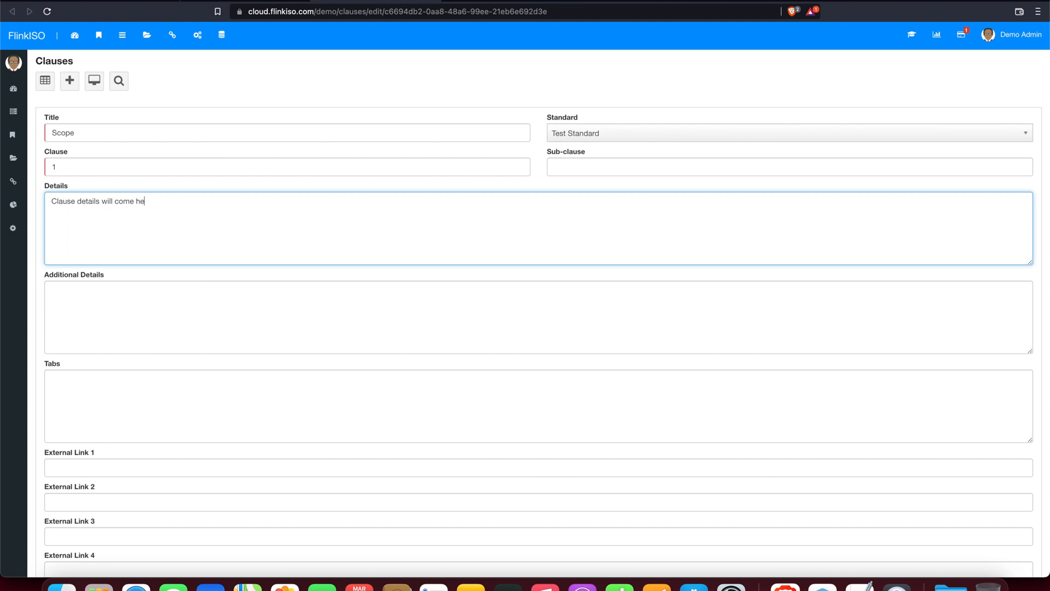
{"action": "type", "text": "re."}
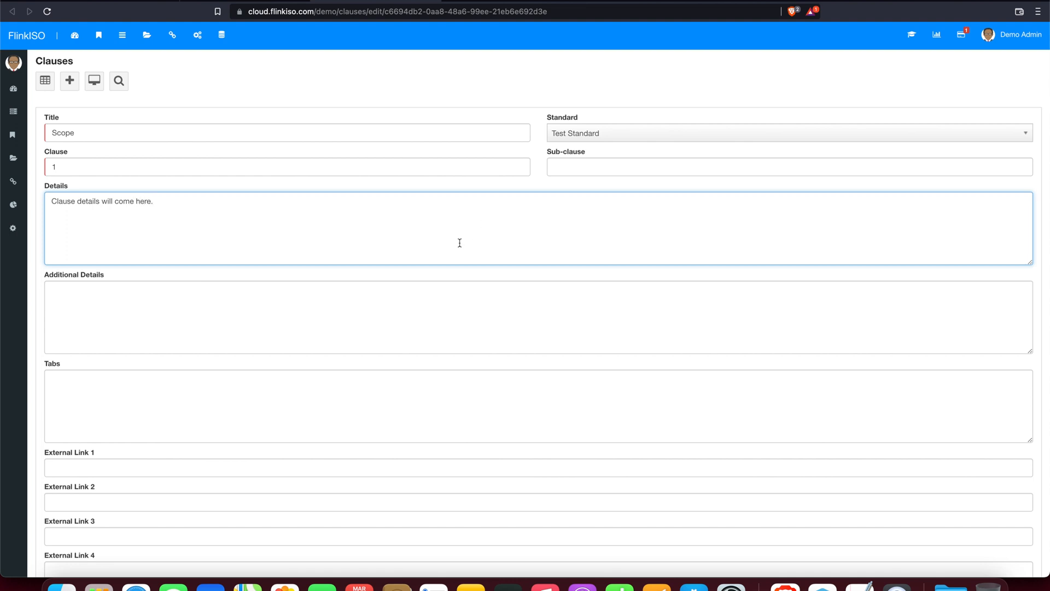
{"action": "scroll", "scroll_direction": "down", "scroll_amount": 3}
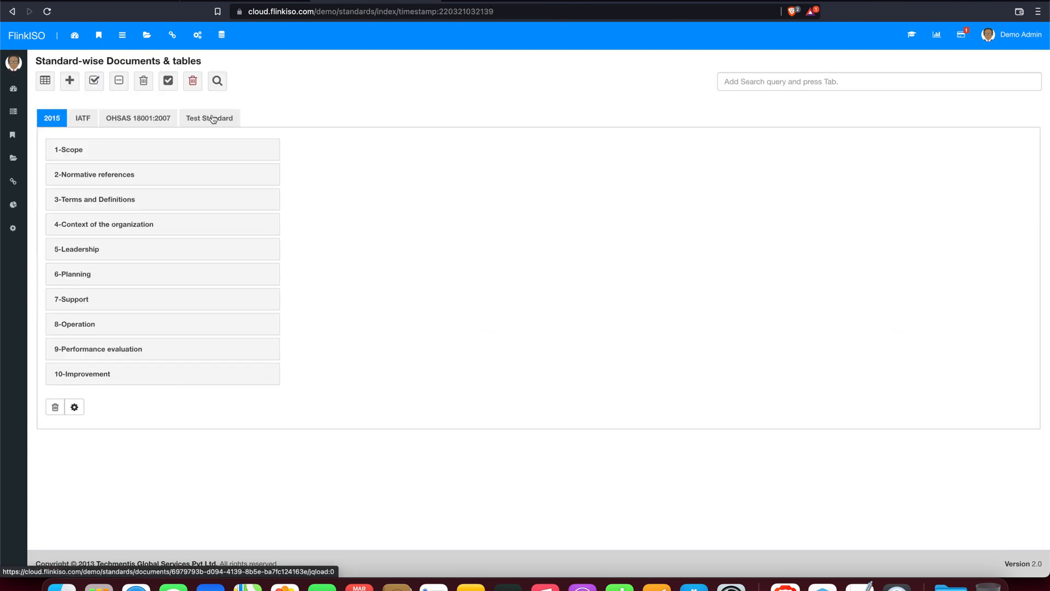
Step: Give the Scope clause Additional Details 'Clause details will come here.' and return to Test Standard
{"action": "left_click", "coordinate": [209, 118]}
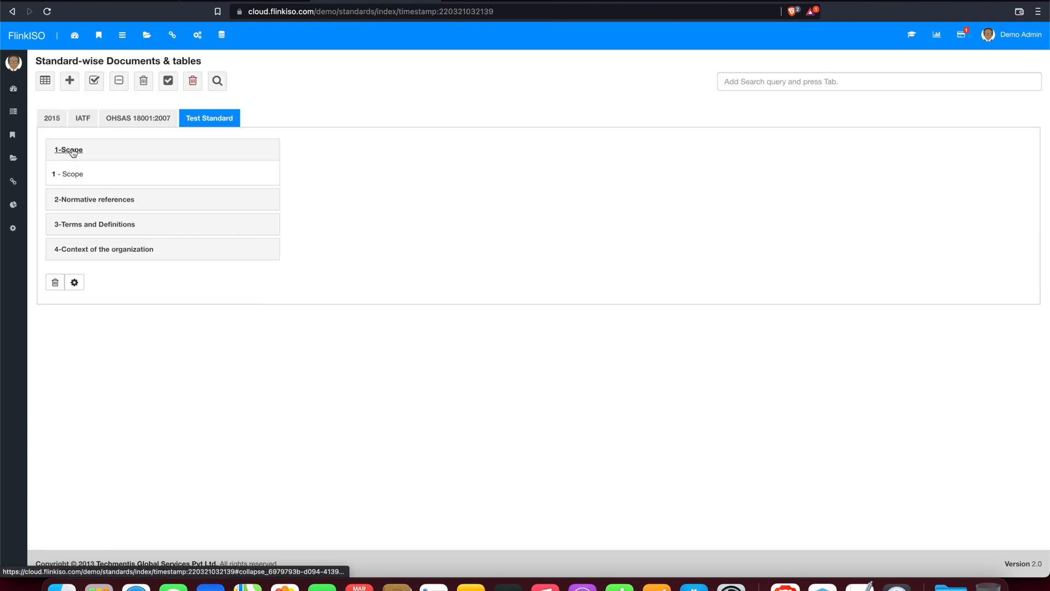
{"action": "left_click", "coordinate": [68, 173]}
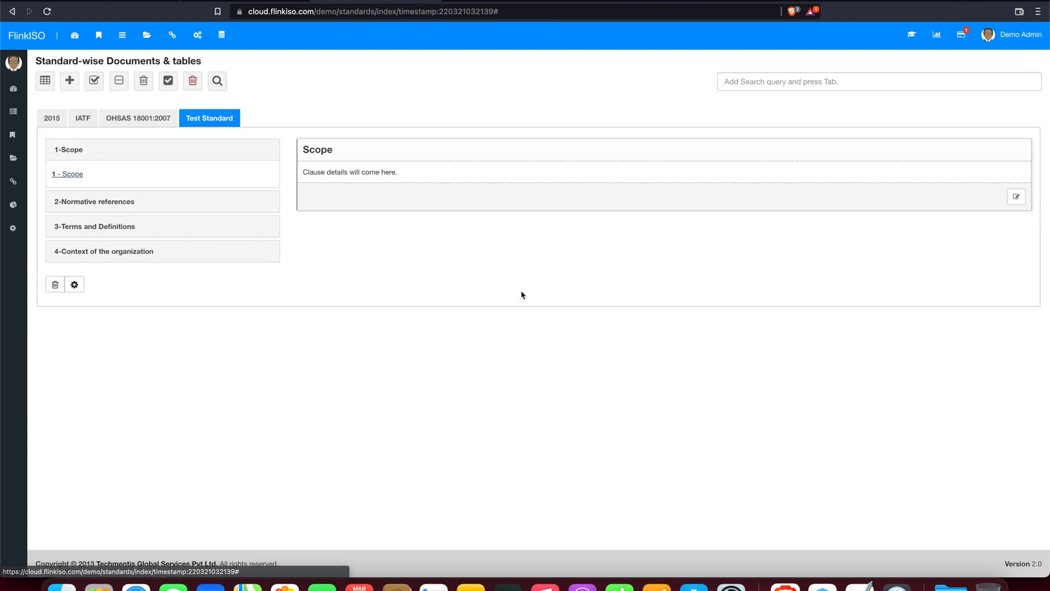
{"action": "left_click", "coordinate": [1015, 197]}
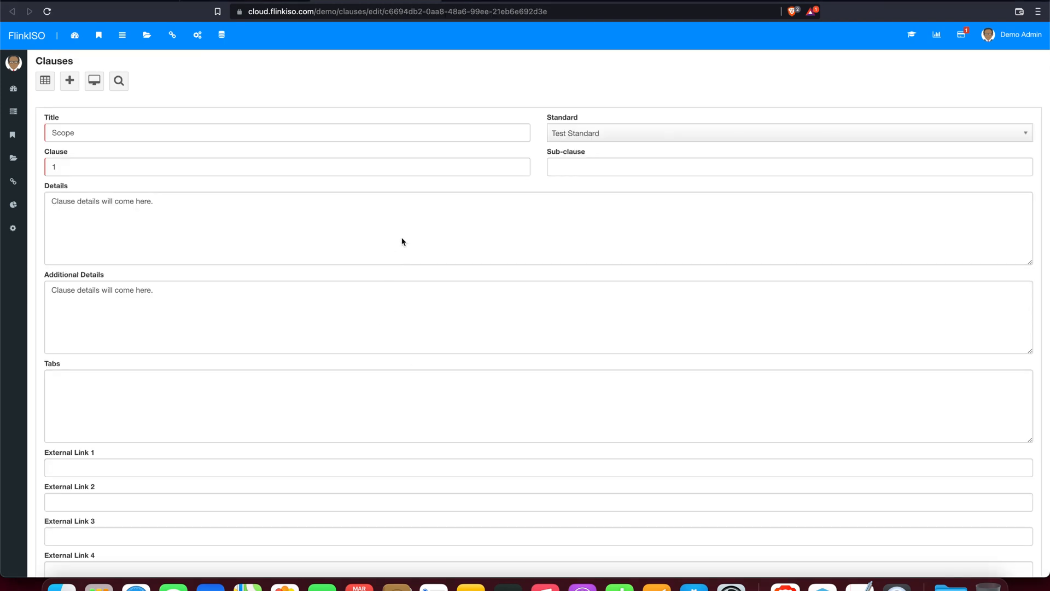
{"action": "mouse_move", "coordinate": [69, 80]}
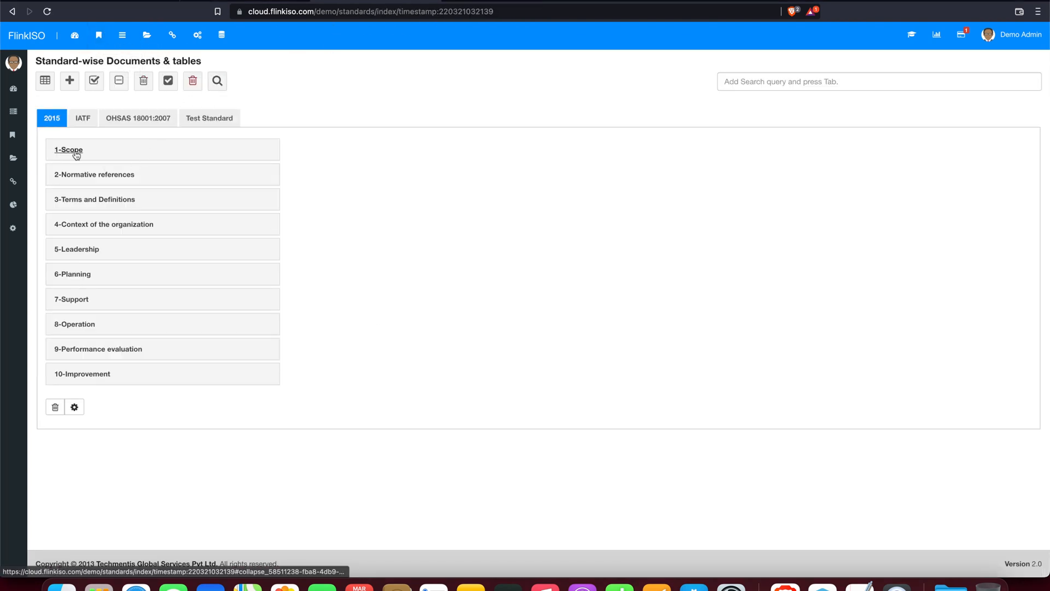
{"action": "left_click", "coordinate": [209, 118]}
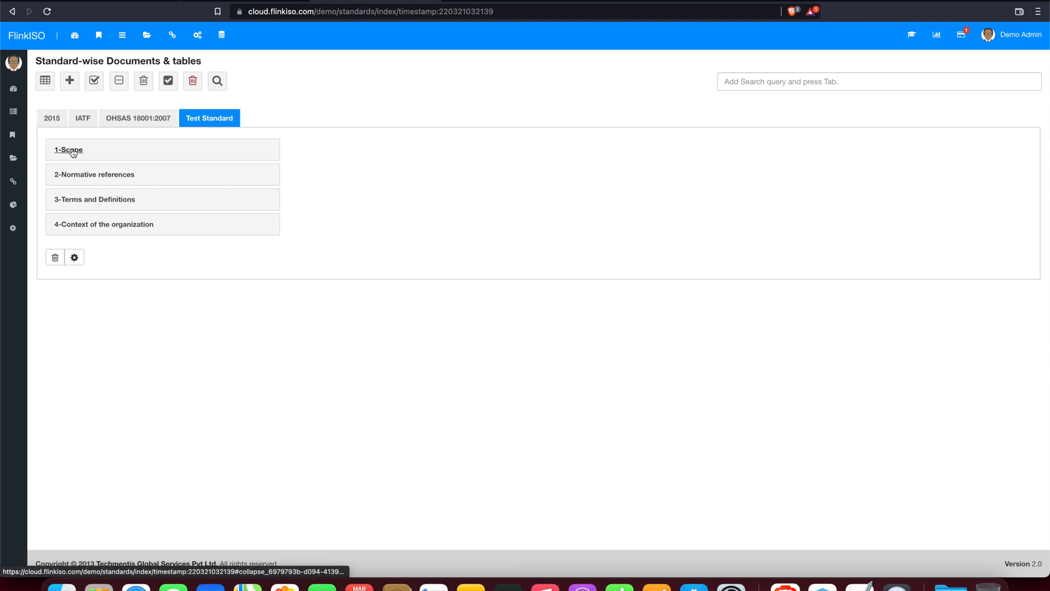